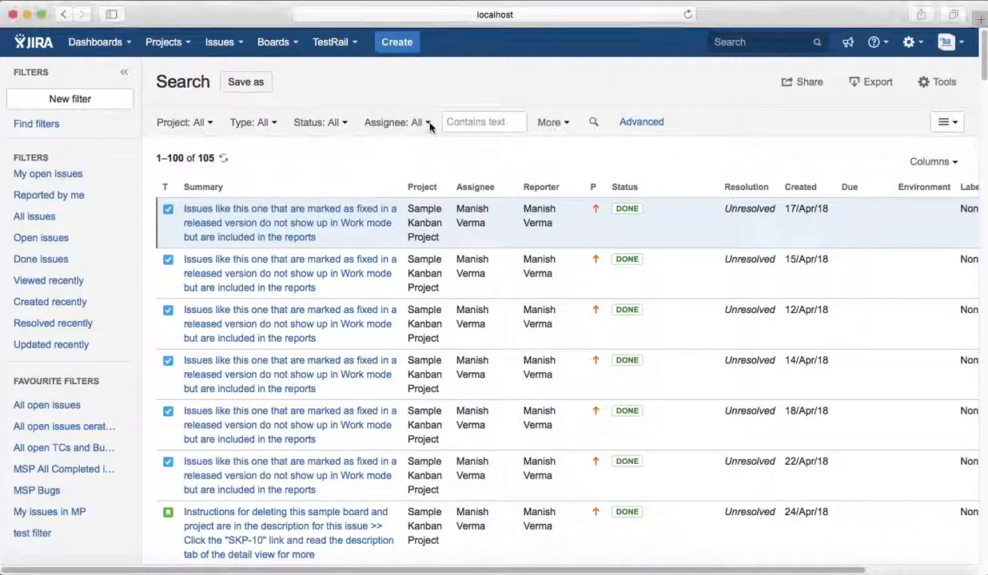
Step: Filter the Assignee dropdown to Current User, reducing results from 105 to 54
left_click(397, 122)
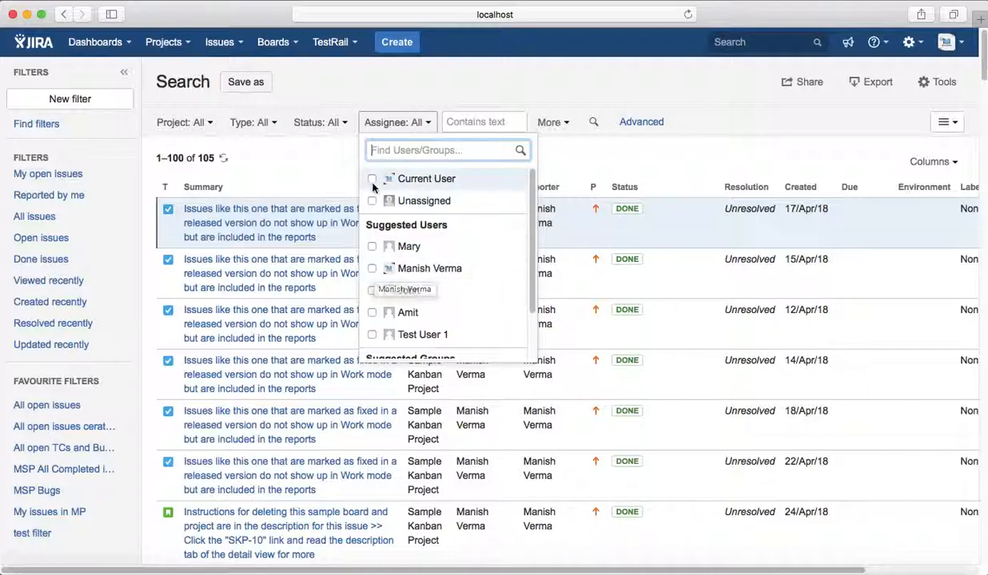
left_click(372, 178)
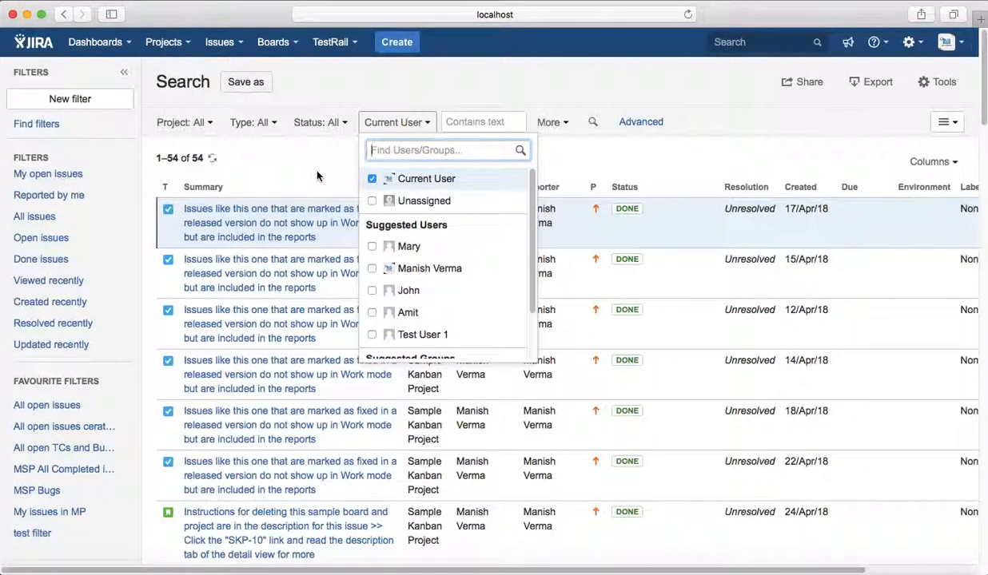
left_click(253, 122)
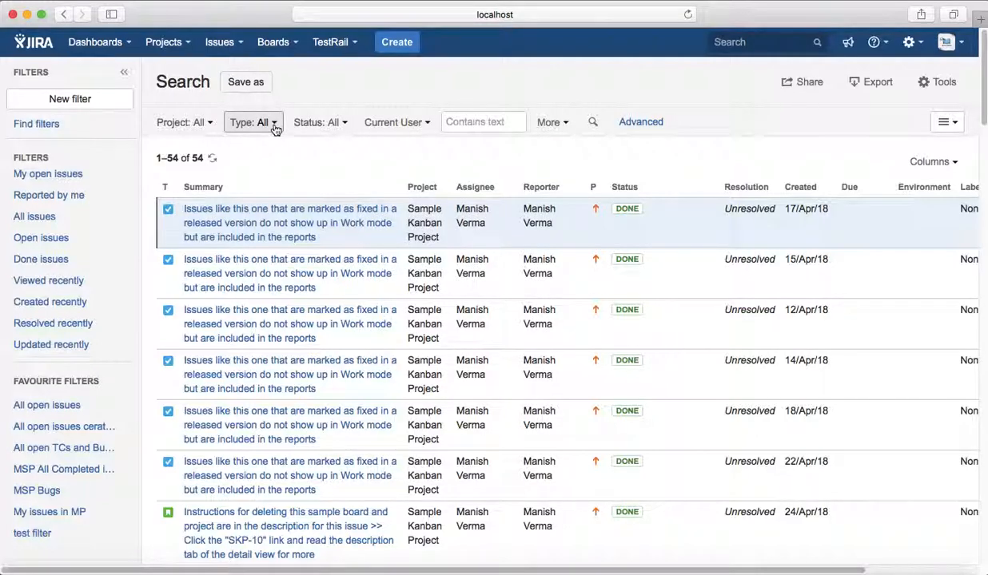
Step: Set the issue Type filter to Bug, leaving 12 issues
left_click(251, 121)
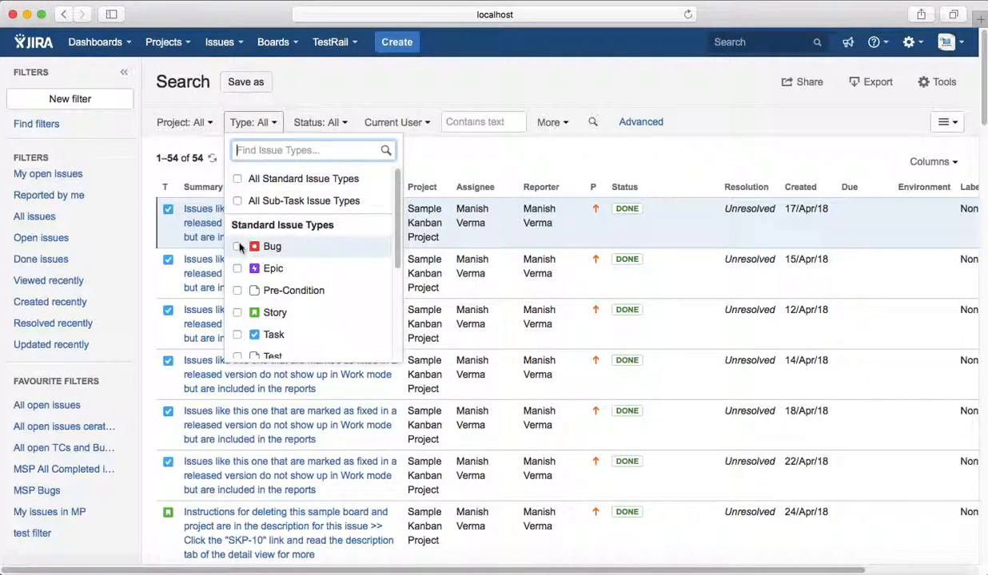
left_click(237, 246)
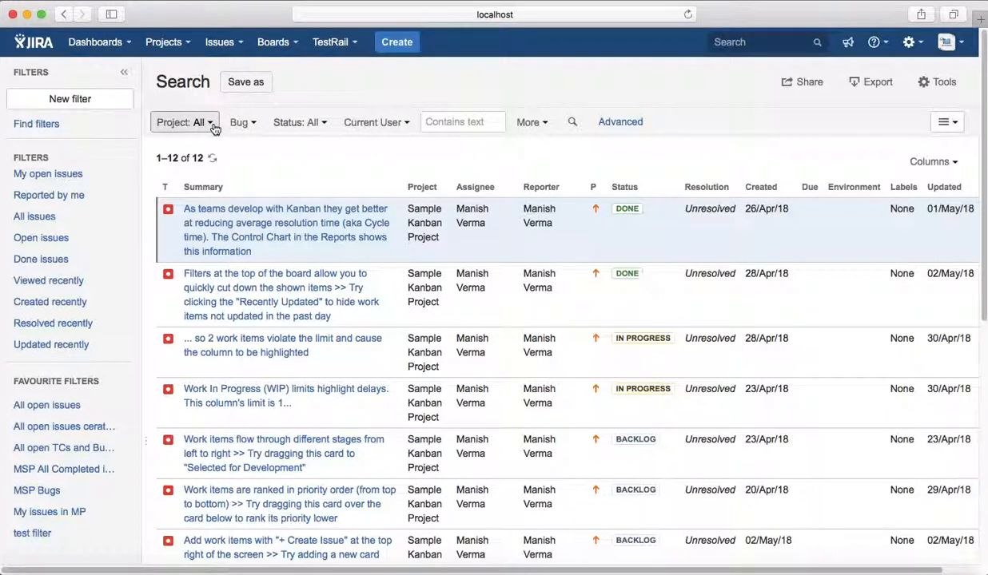
Step: Filter the Project dropdown to Moomba Project, leaving 2 bugs
left_click(184, 121)
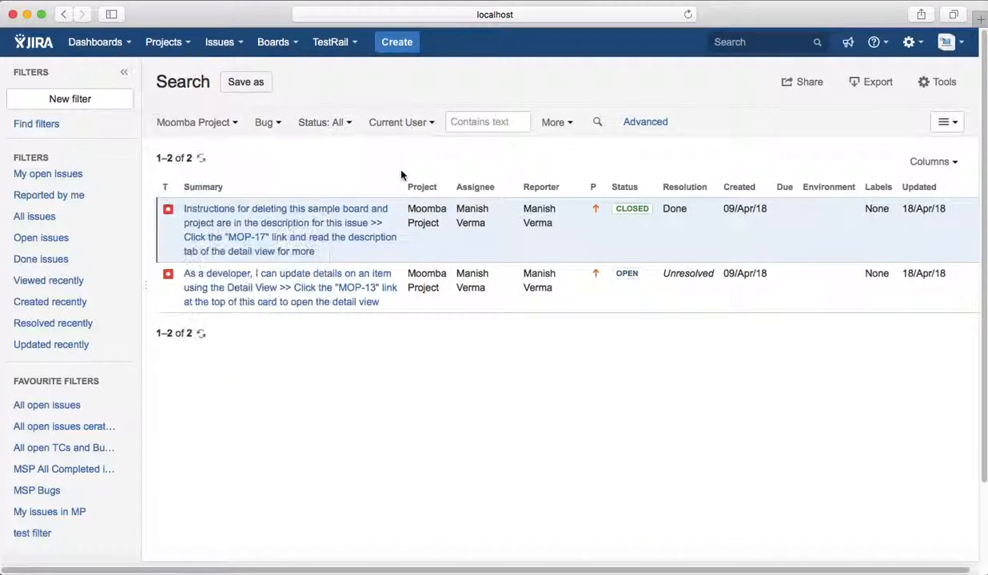
mouse_move(200, 382)
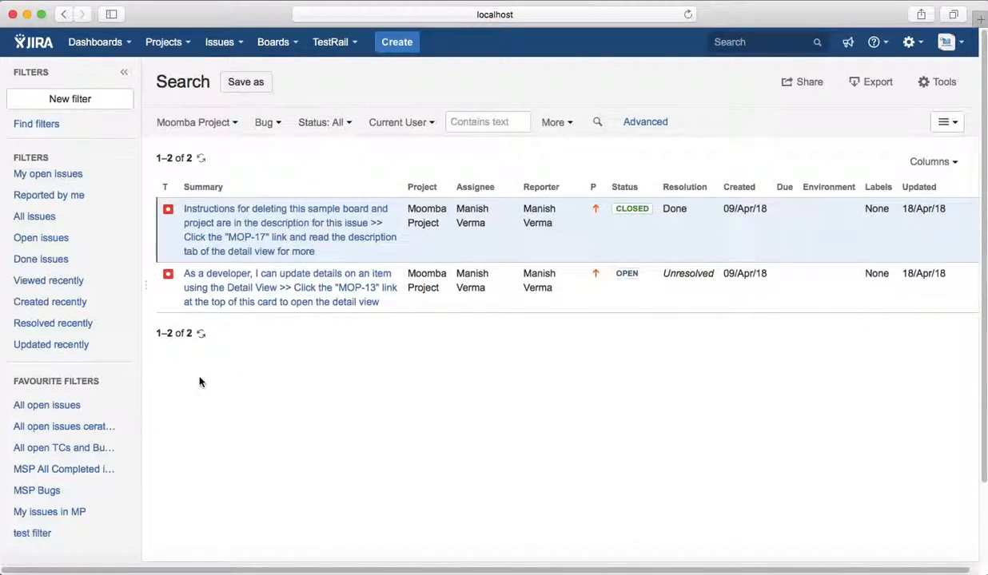